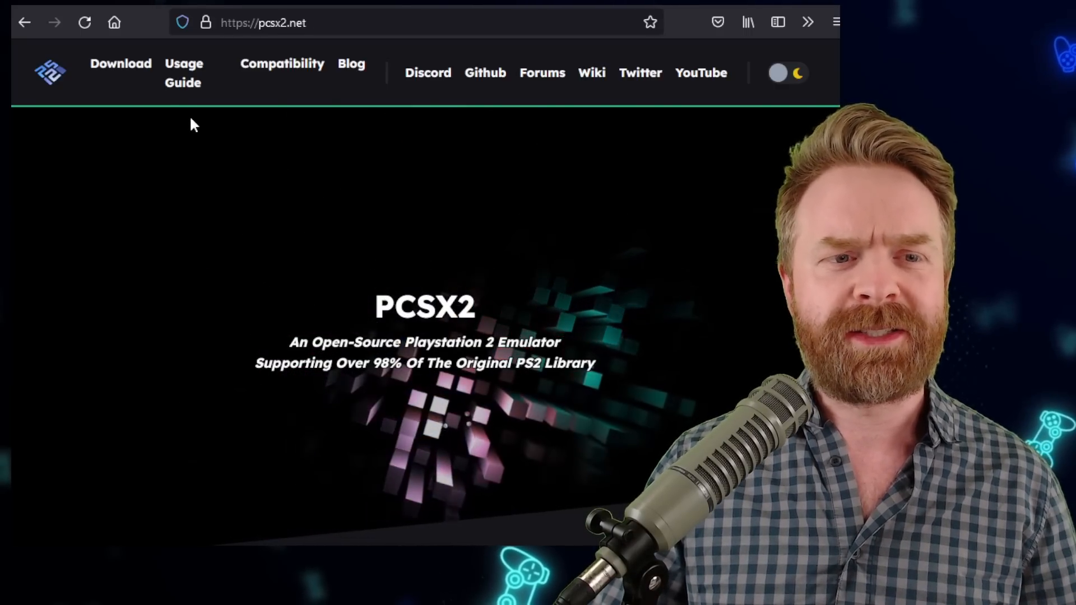
Step: Go to the pcsx2.net Download page and scroll to the Nightly Builds v1.7.2775 section
left_click(121, 63)
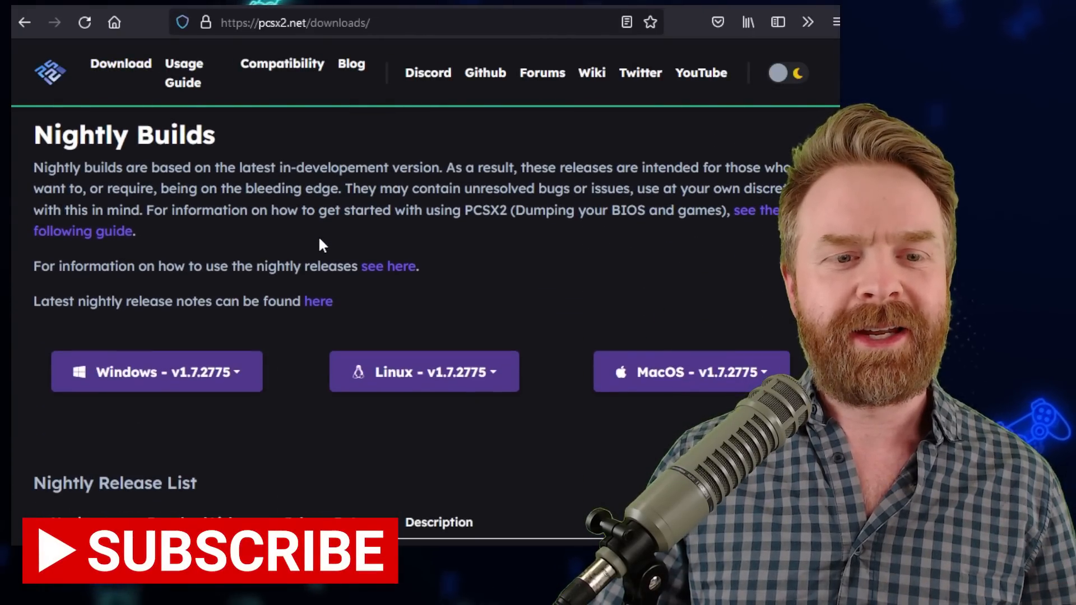
scroll("down", 3)
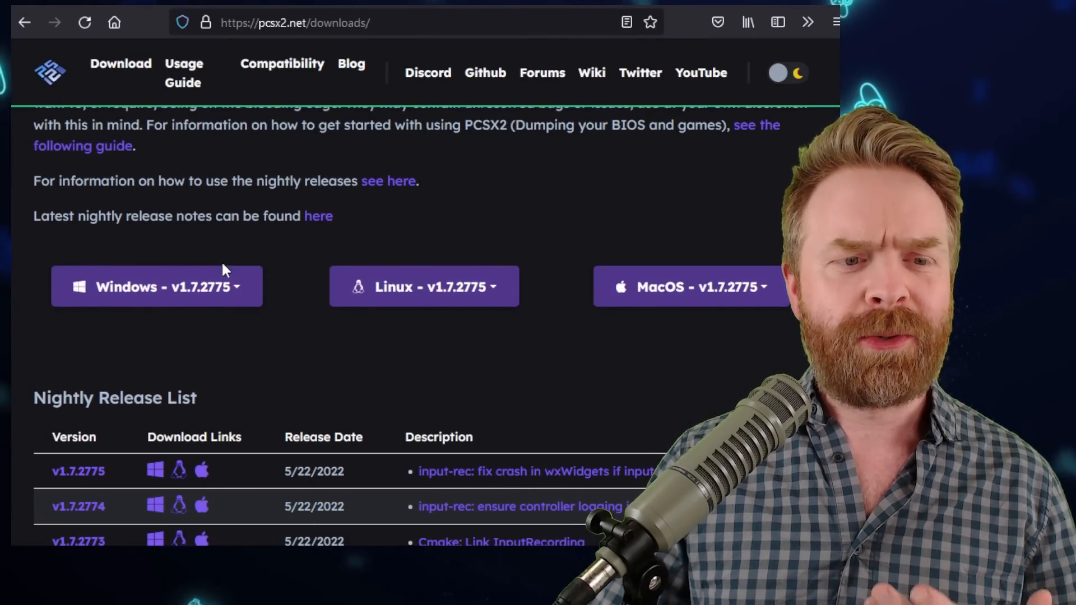
mouse_move(210, 301)
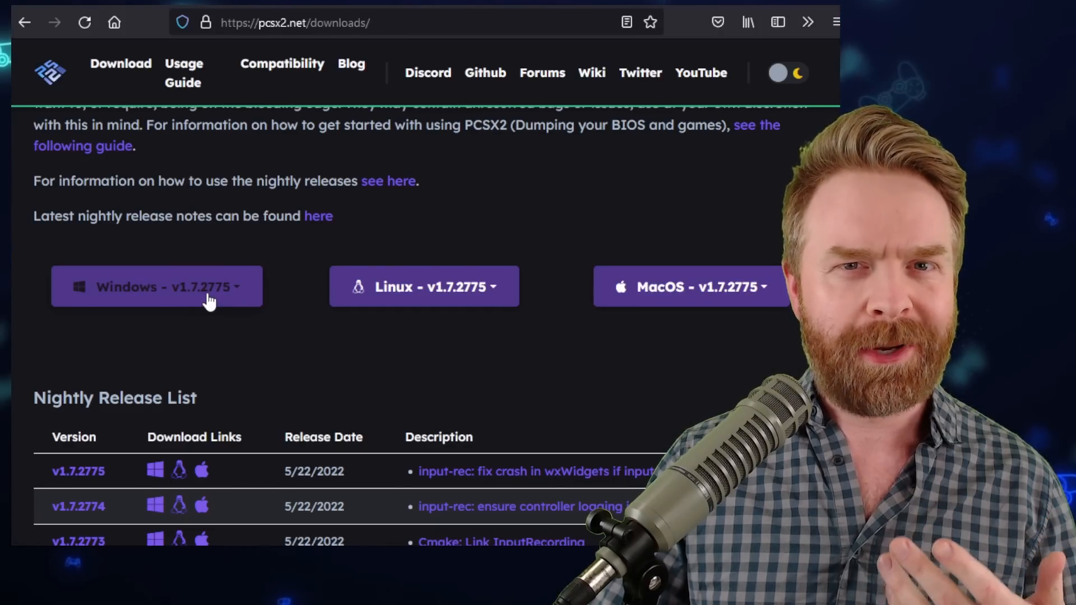
left_click(424, 286)
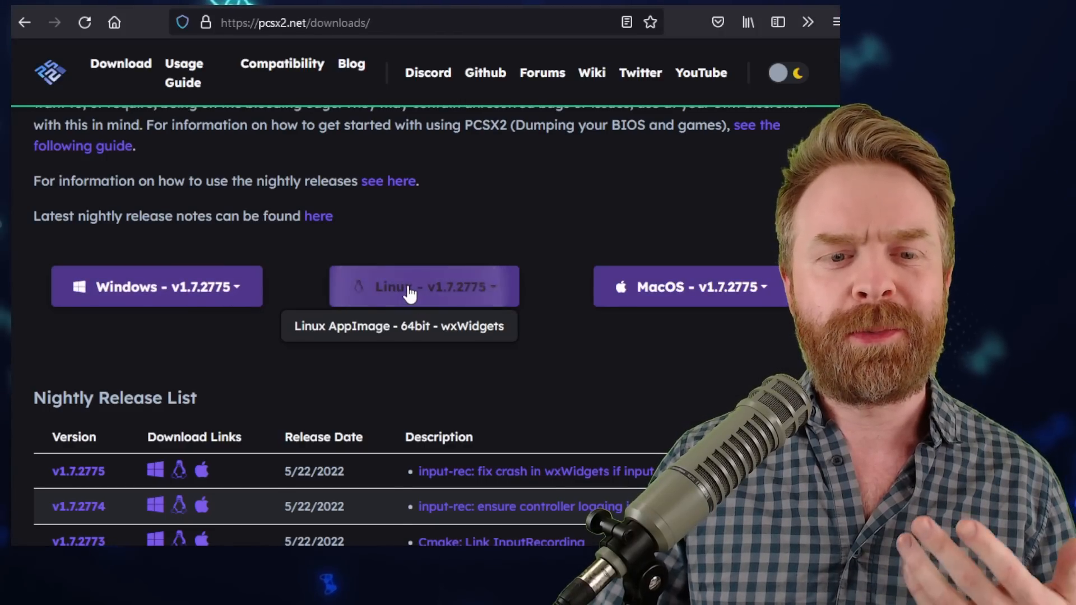
mouse_move(572, 262)
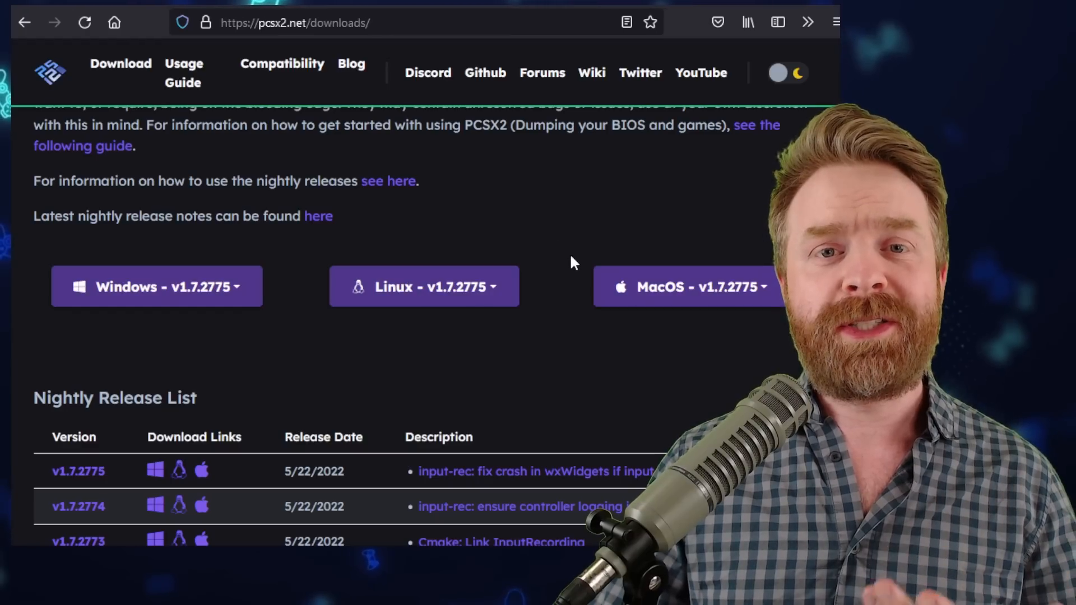
mouse_move(278, 247)
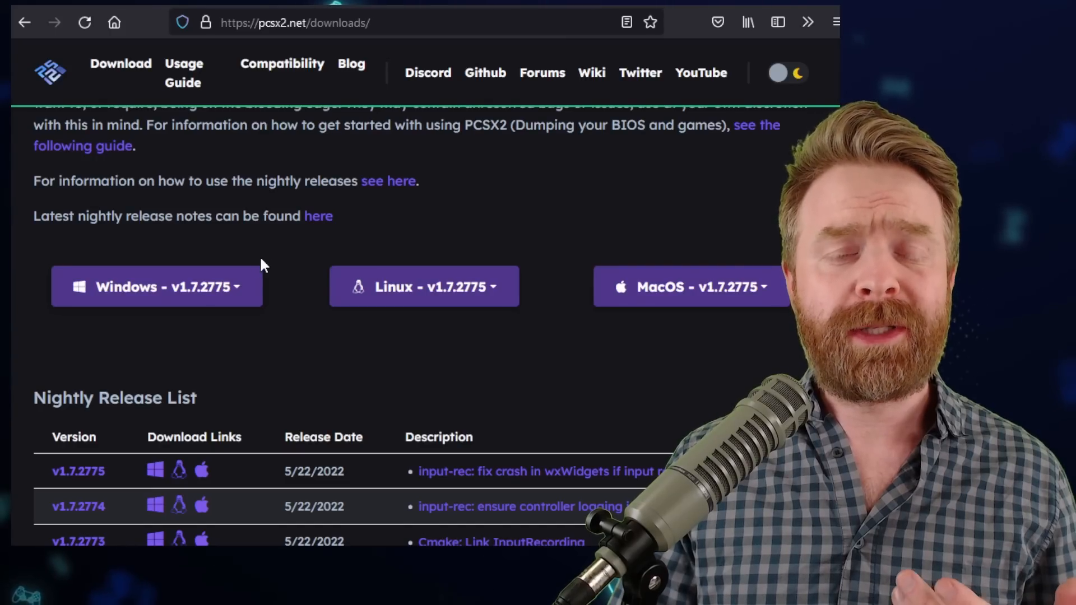
mouse_move(178, 313)
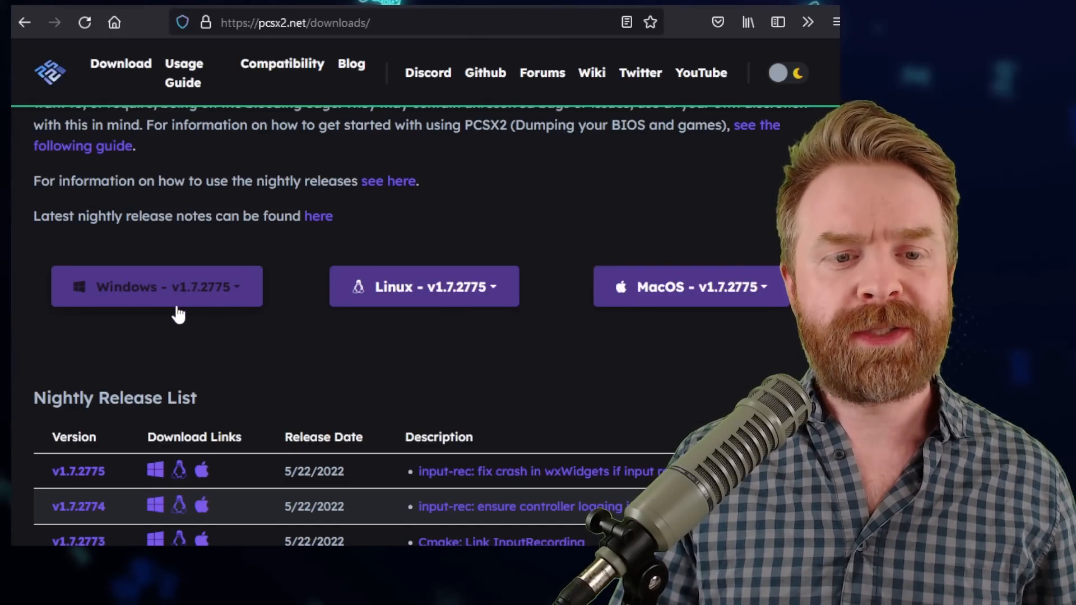
mouse_move(246, 254)
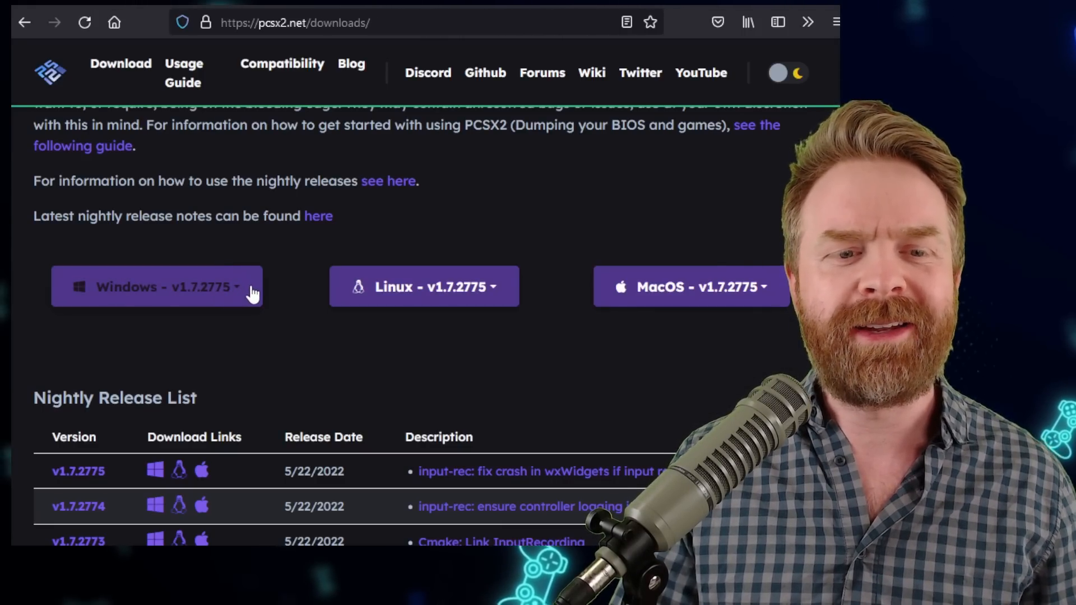
Step: Expand the Windows v1.7.2775 button to list its AVX2/SSE4 Qt and wxWidgets builds
left_click(157, 285)
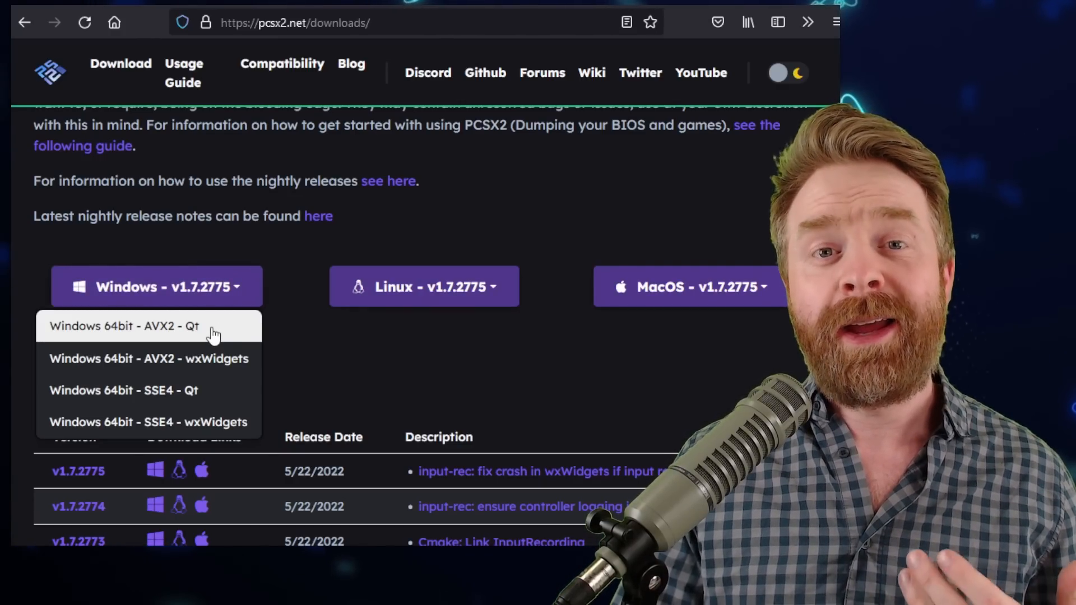
mouse_move(152, 334)
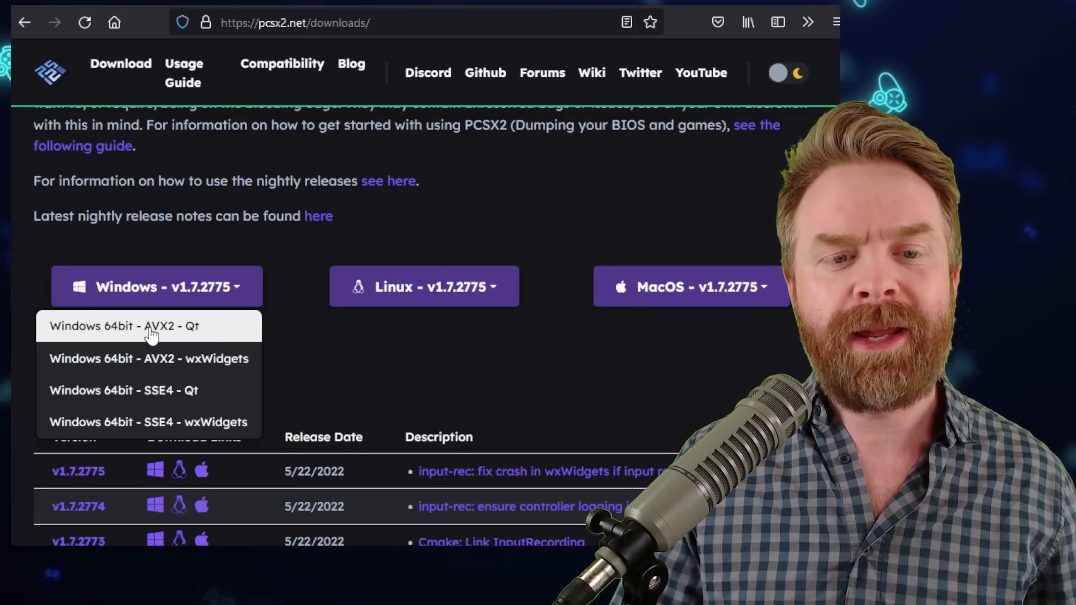
mouse_move(209, 336)
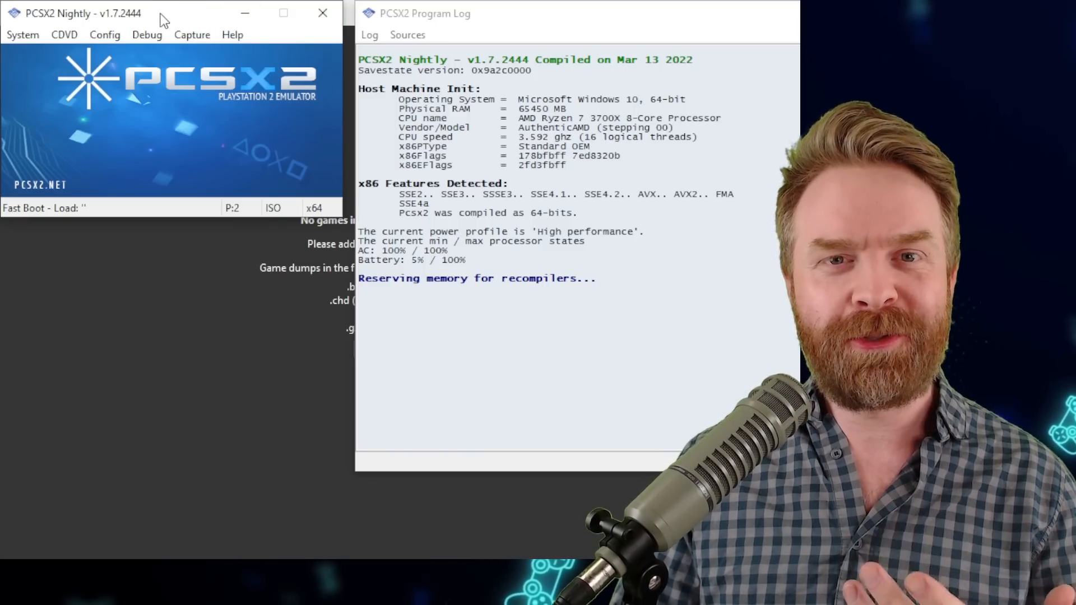
Step: Quit the old v1.7.2444 build and launch the new v1.7.2775 Qt nightly executable
left_click(105, 35)
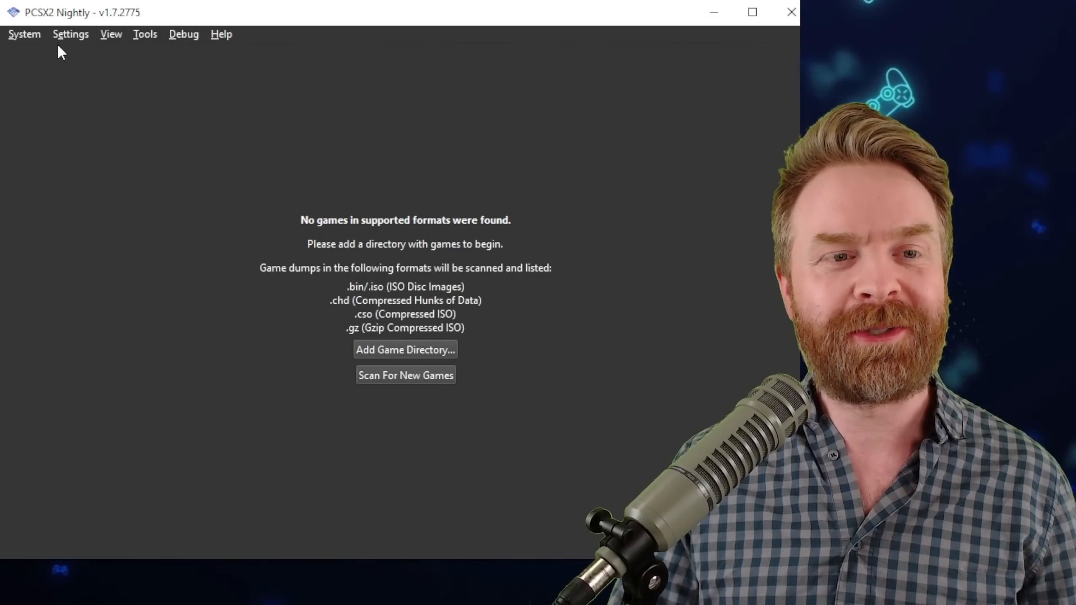
mouse_move(247, 47)
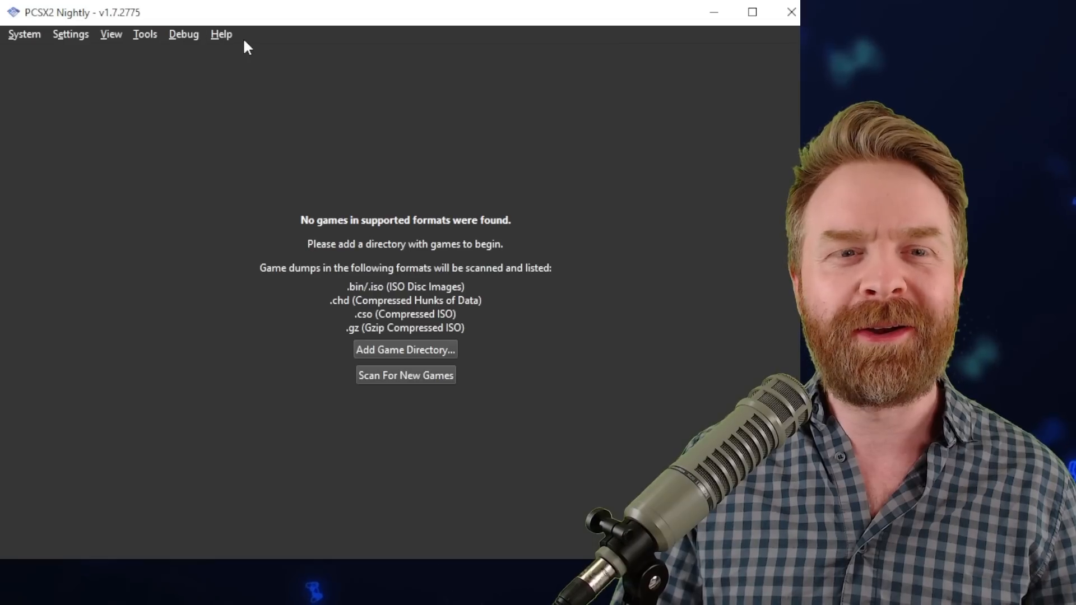
left_click(220, 34)
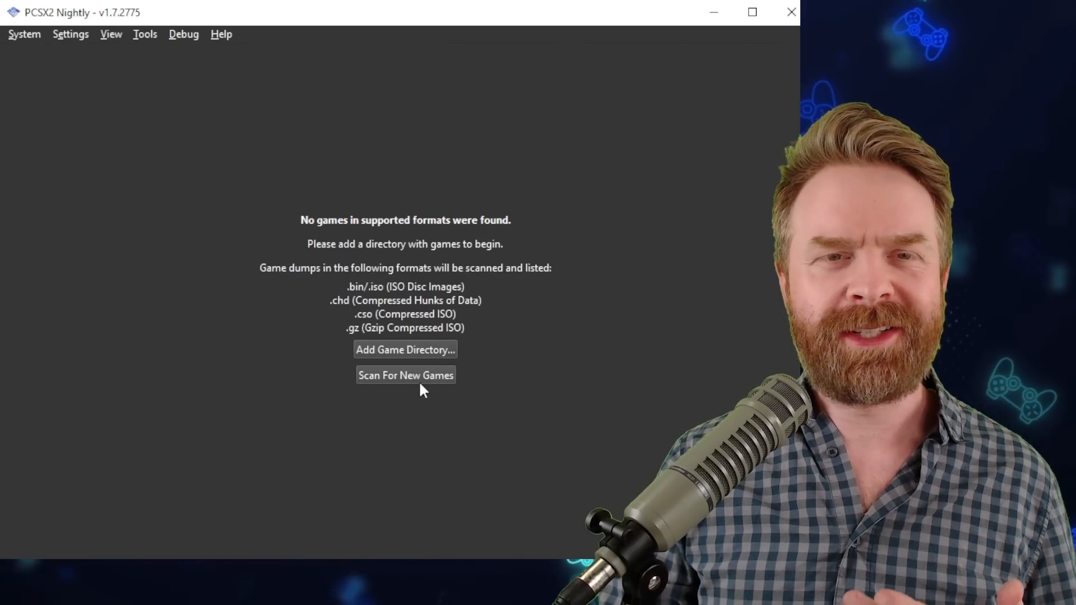
mouse_move(445, 350)
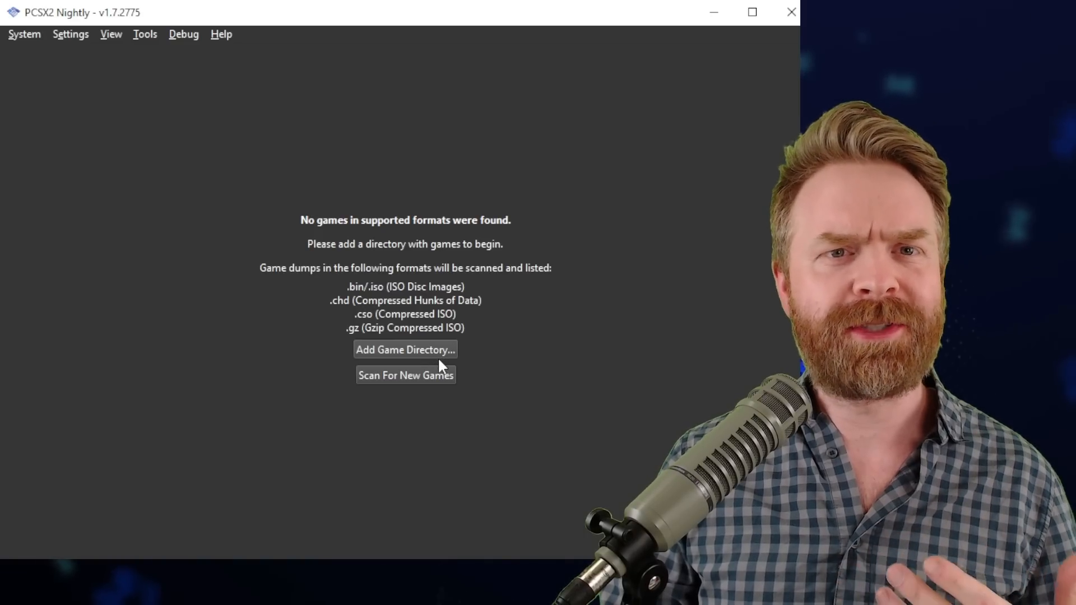
mouse_move(438, 375)
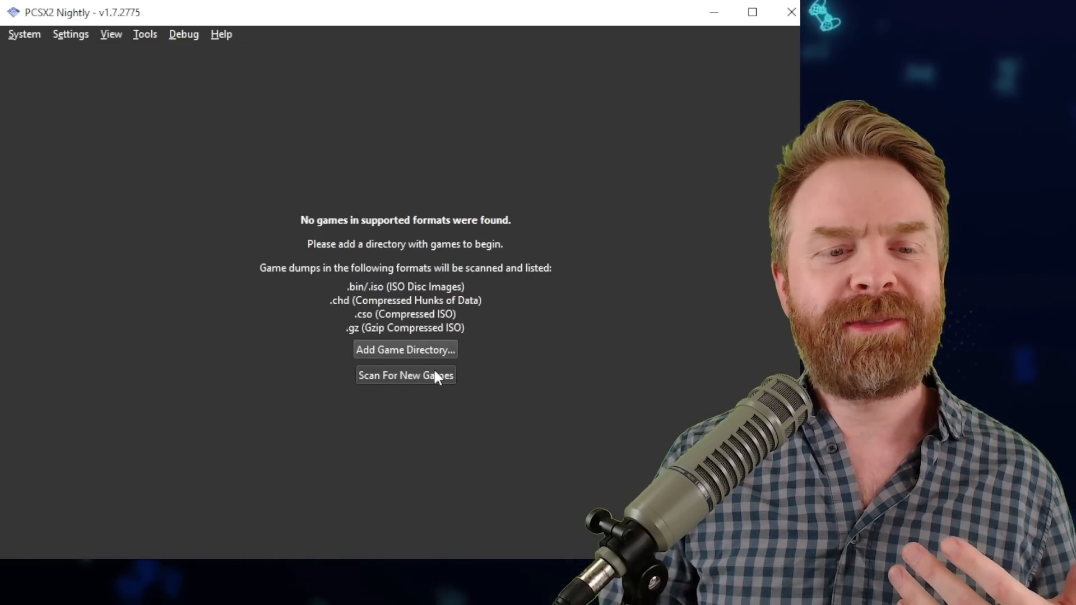
mouse_move(475, 378)
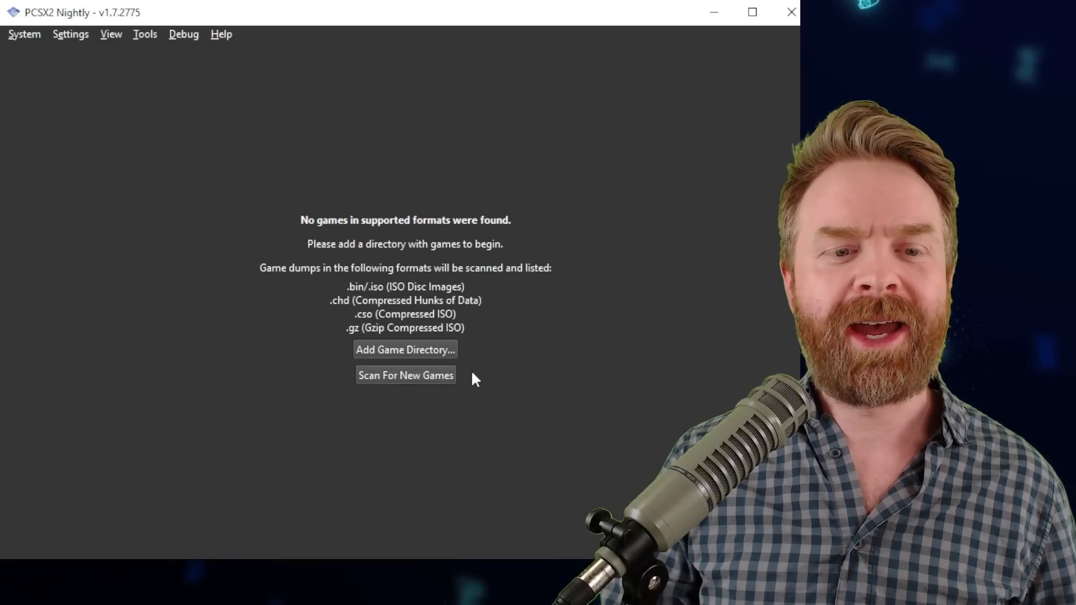
Step: Add the PS2 ROMs folder as a game directory, then check the BIOS page in Settings
left_click(404, 350)
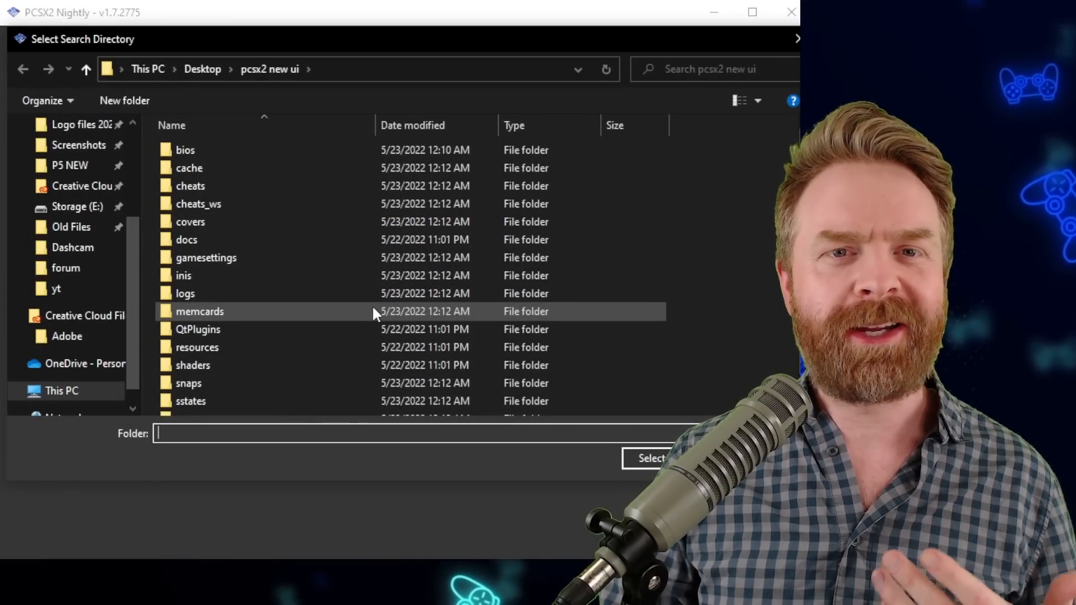
left_click(647, 457)
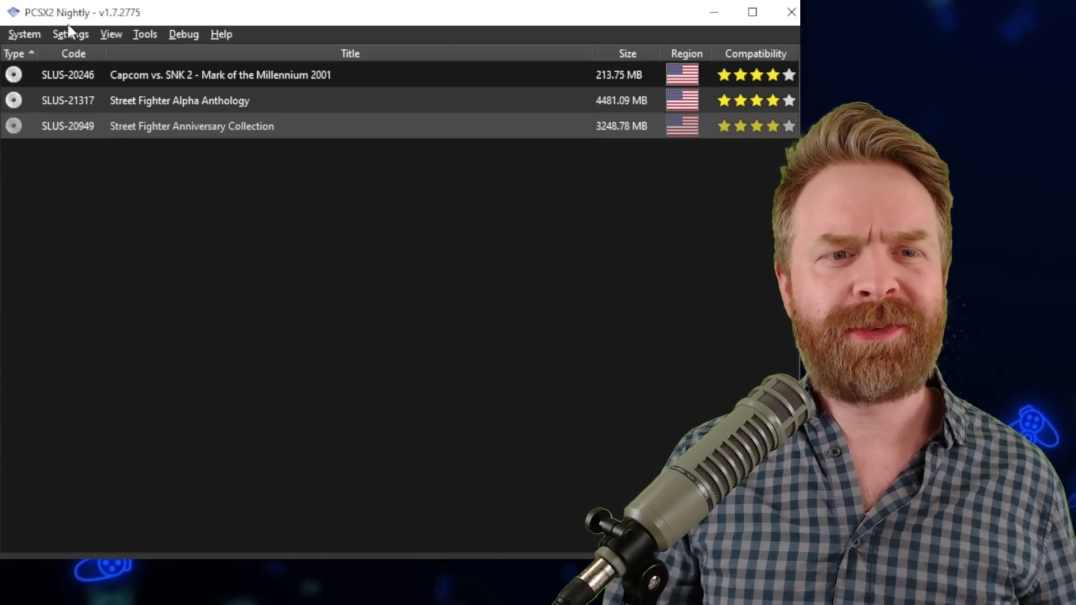
left_click(70, 34)
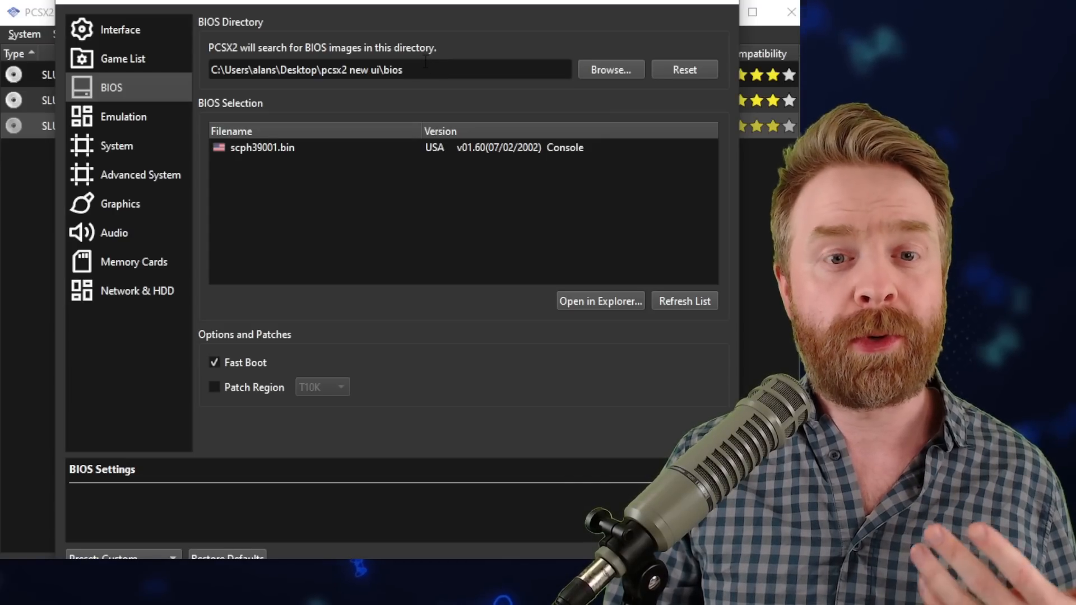
mouse_move(401, 87)
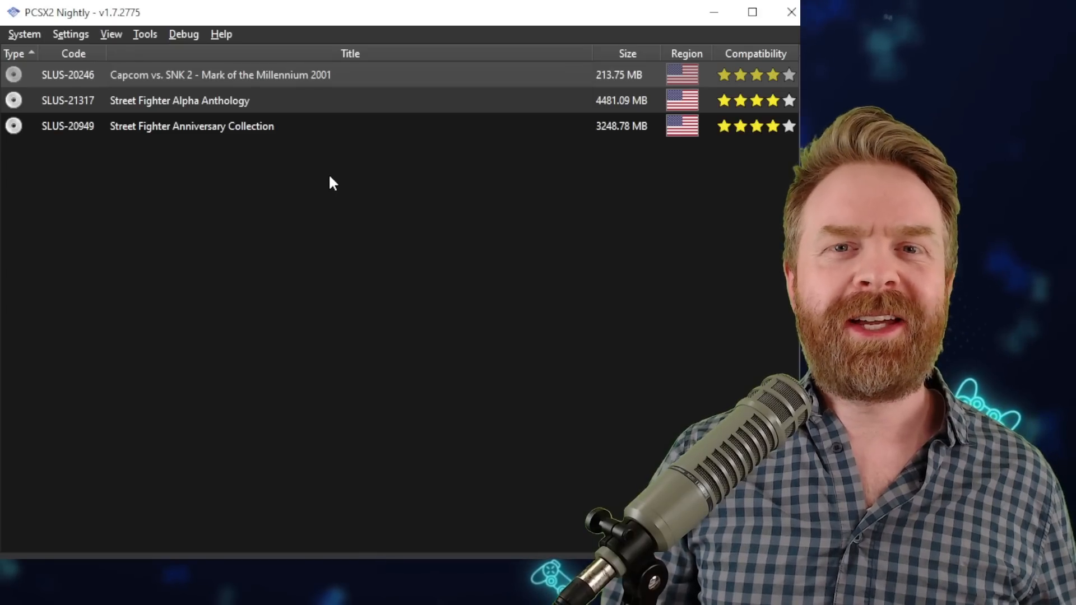
mouse_move(176, 84)
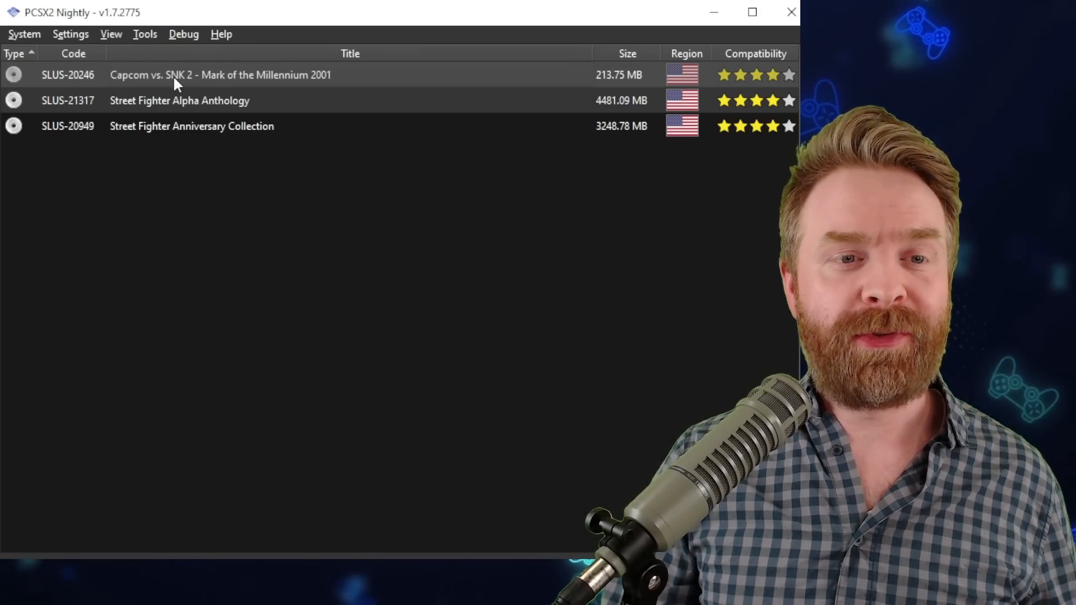
left_click(70, 34)
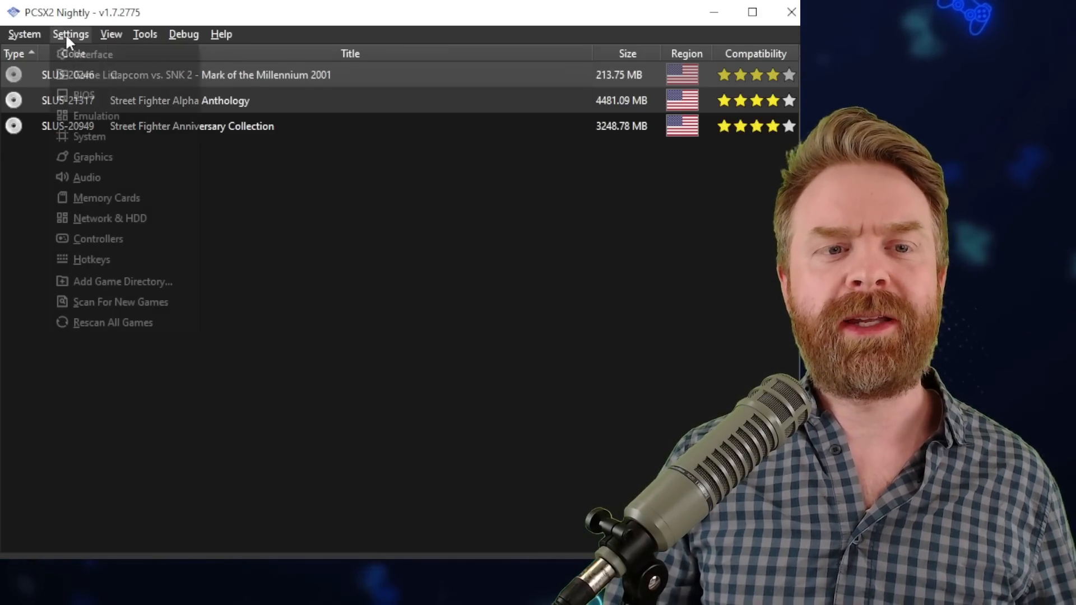
left_click(98, 238)
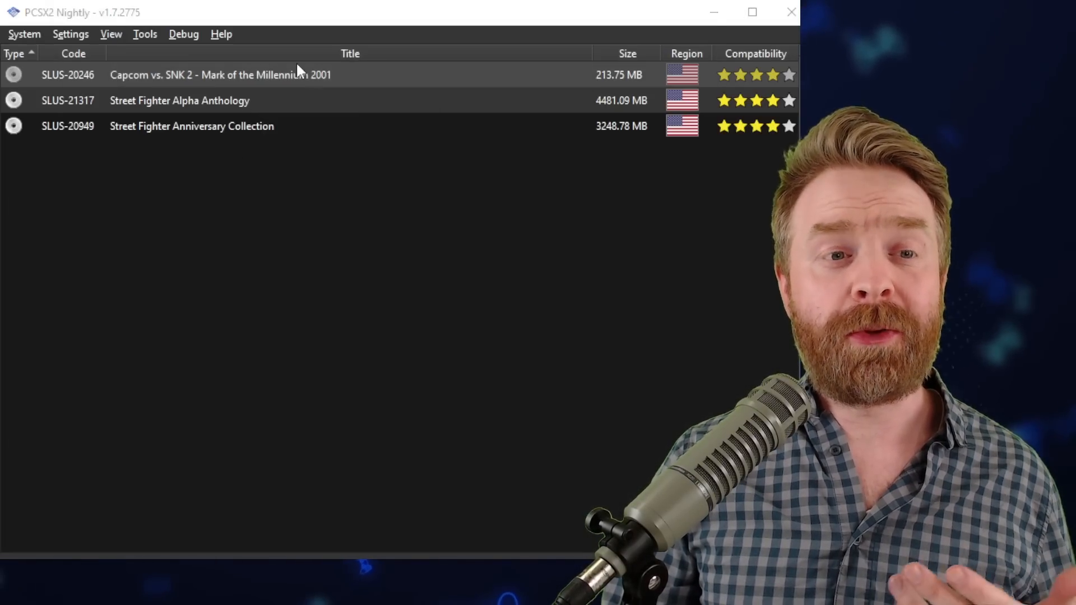
Step: In Capcom vs. SNK 2's per-game Graphics settings, set Internal Resolution to 6x Native (~2160p/4K)
double_click(219, 75)
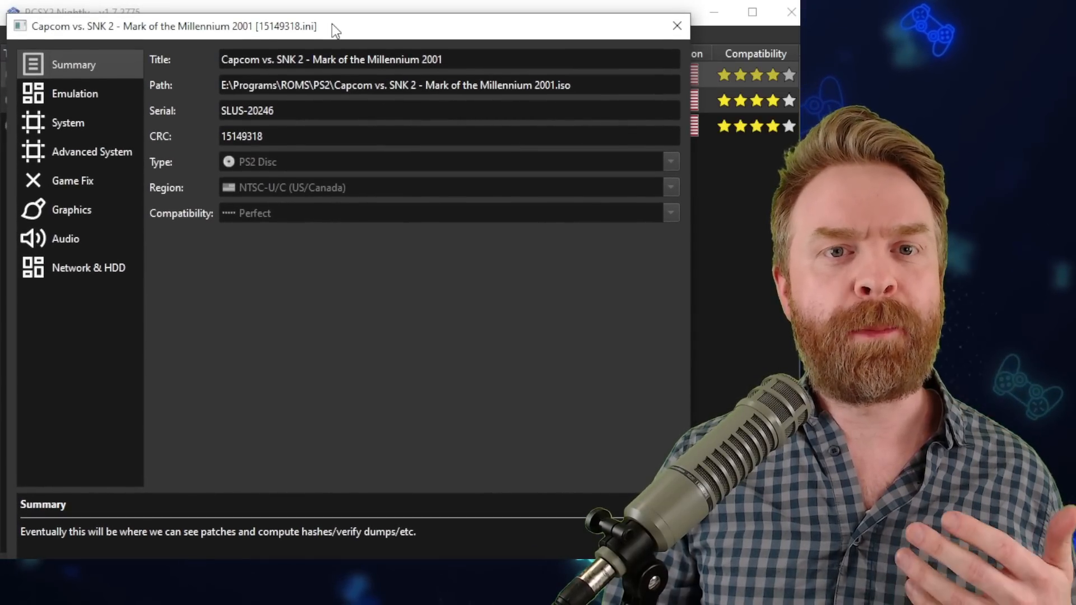
mouse_move(221, 149)
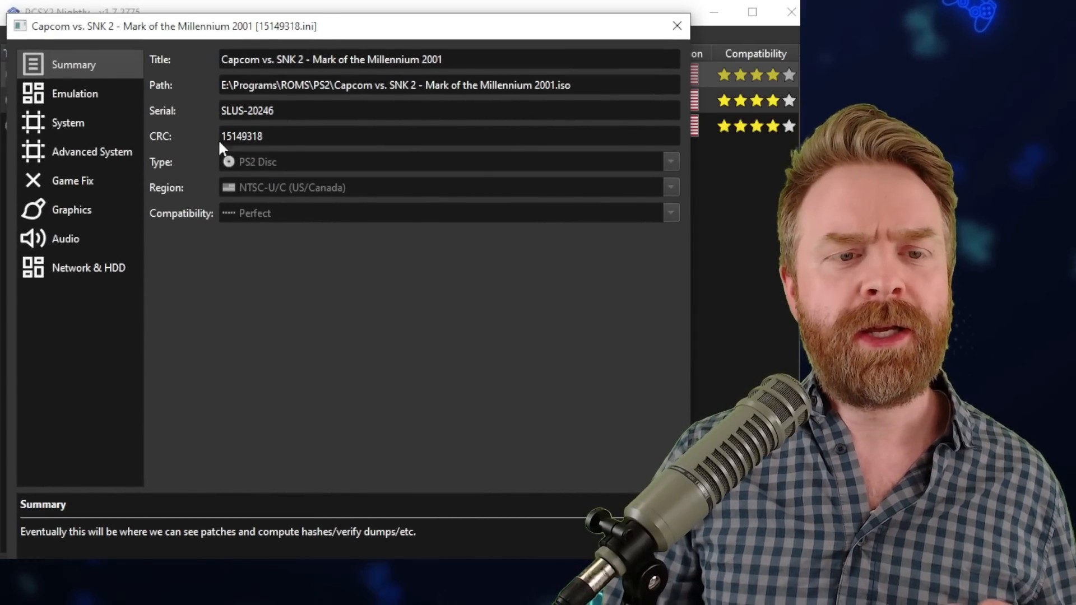
left_click(72, 210)
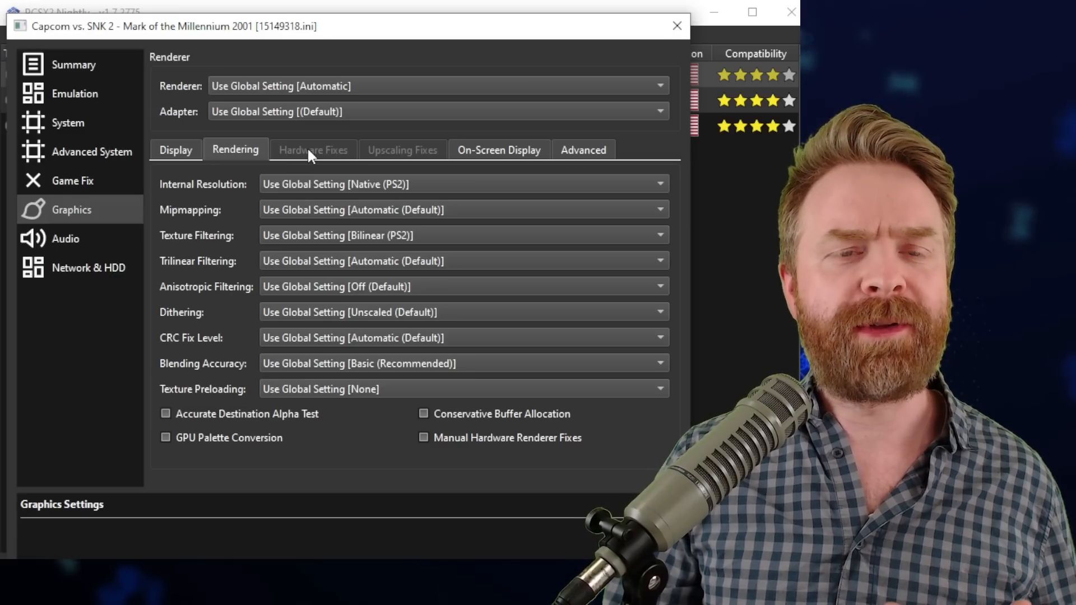
mouse_move(363, 152)
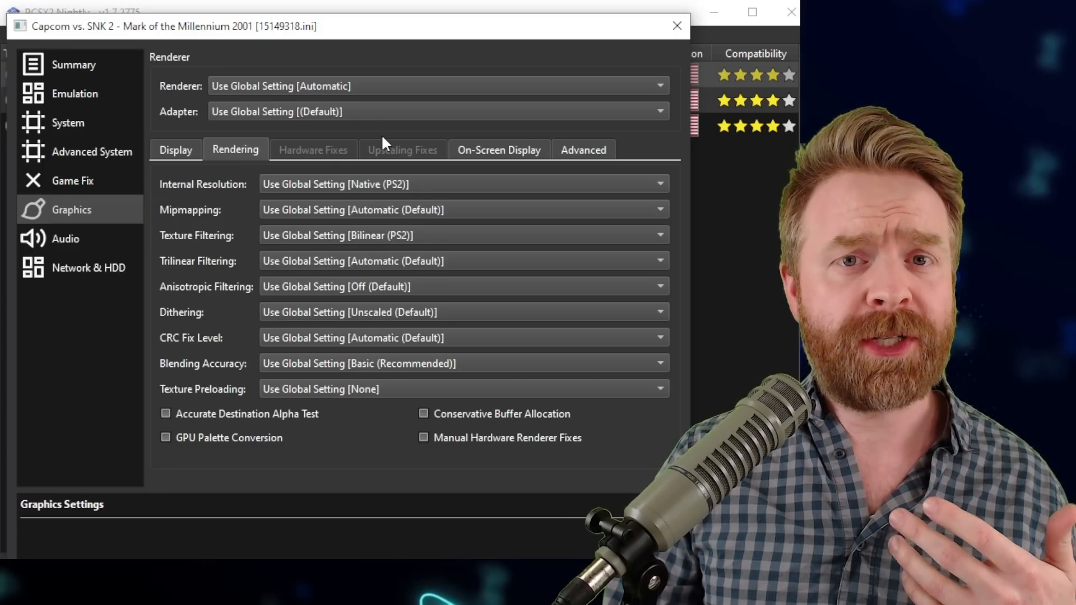
mouse_move(439, 163)
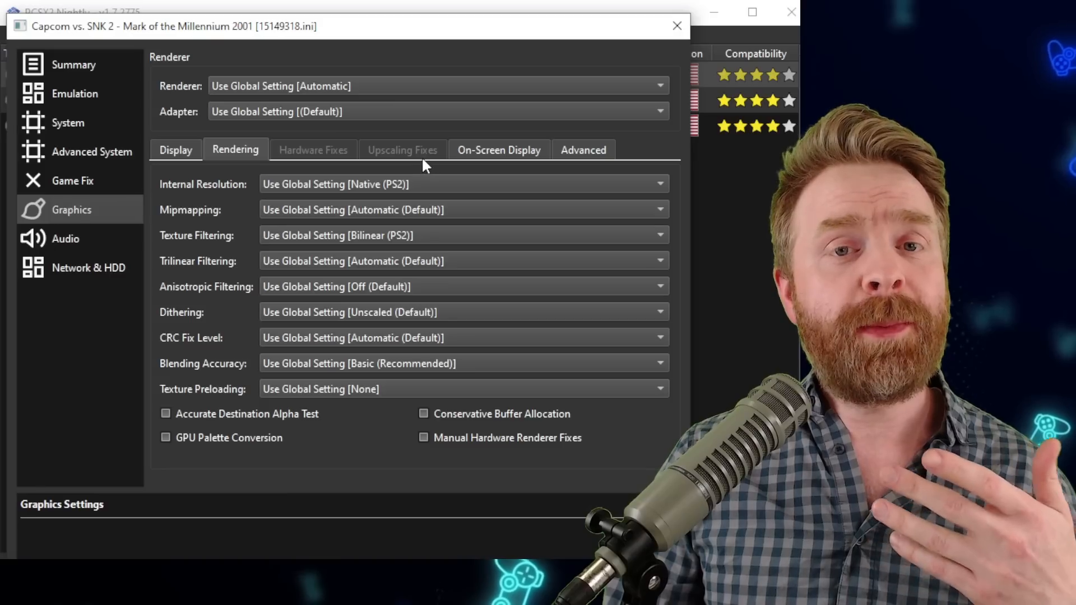
mouse_move(452, 197)
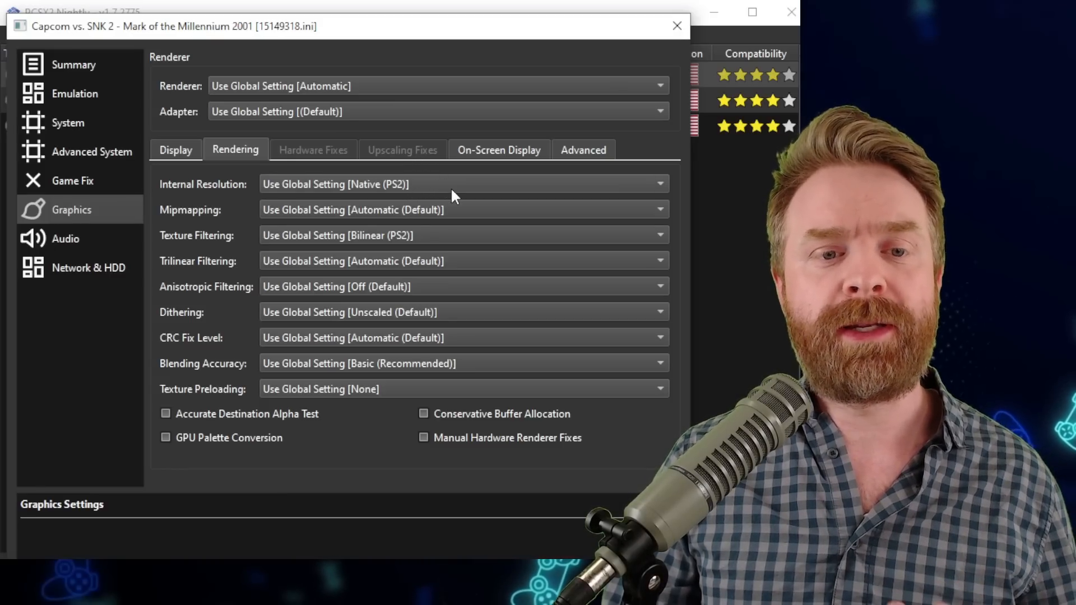
left_click(462, 184)
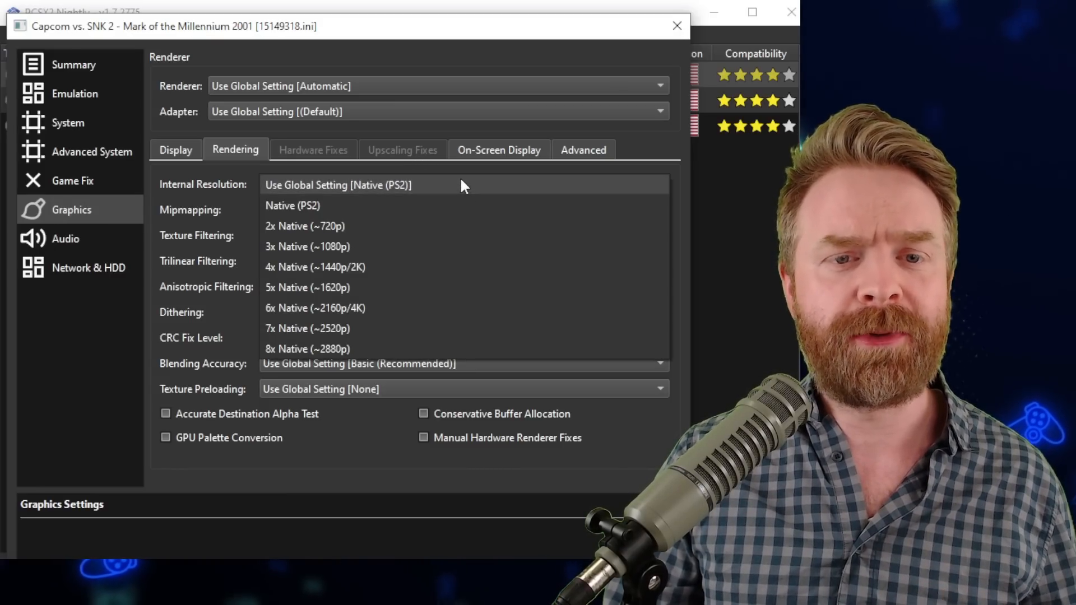
mouse_move(456, 190)
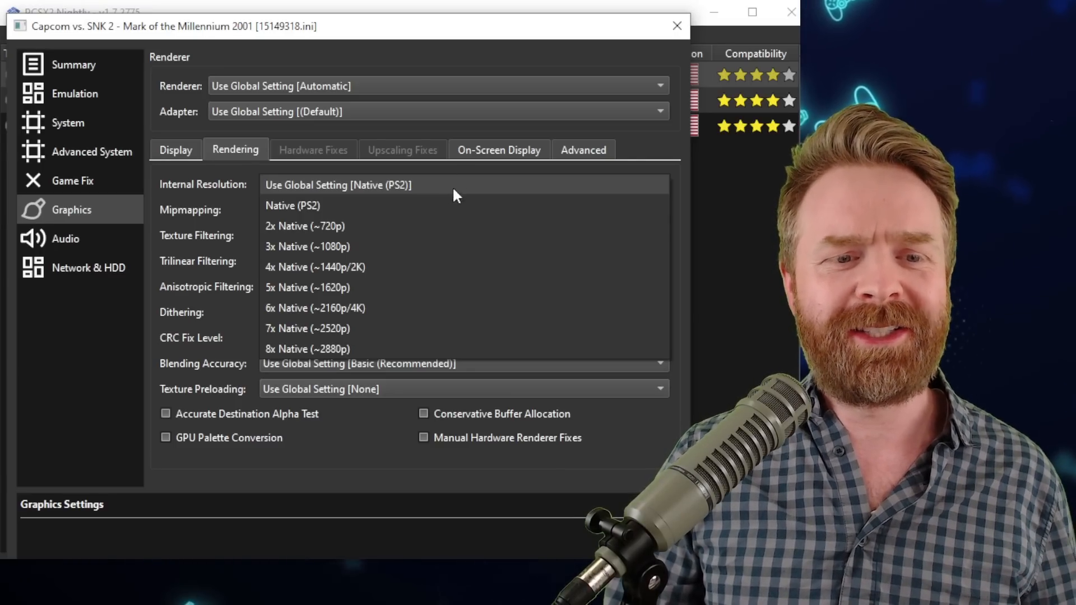
mouse_move(480, 307)
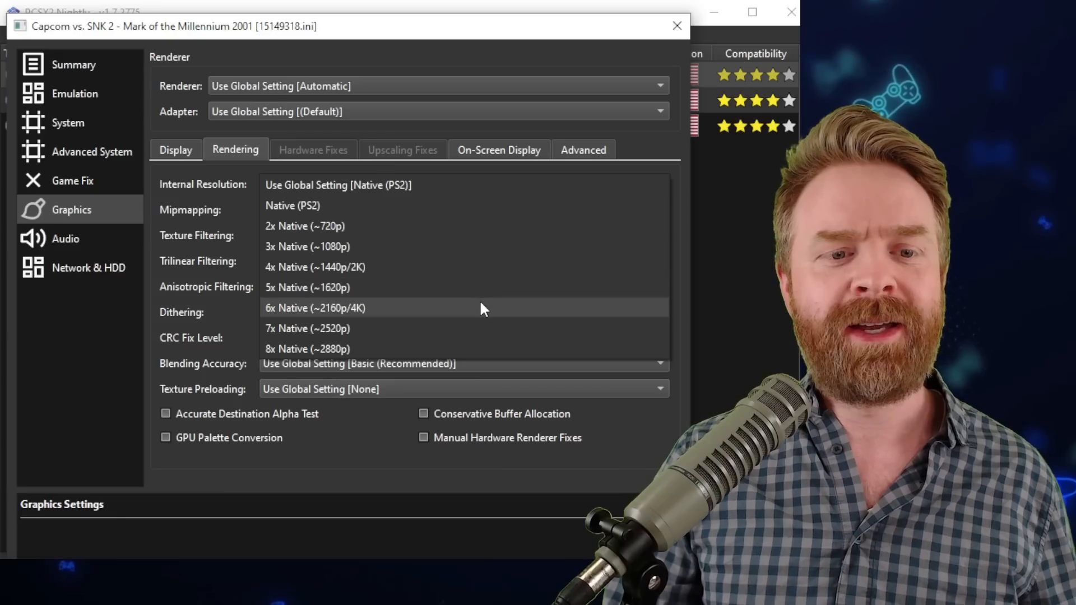
left_click(315, 307)
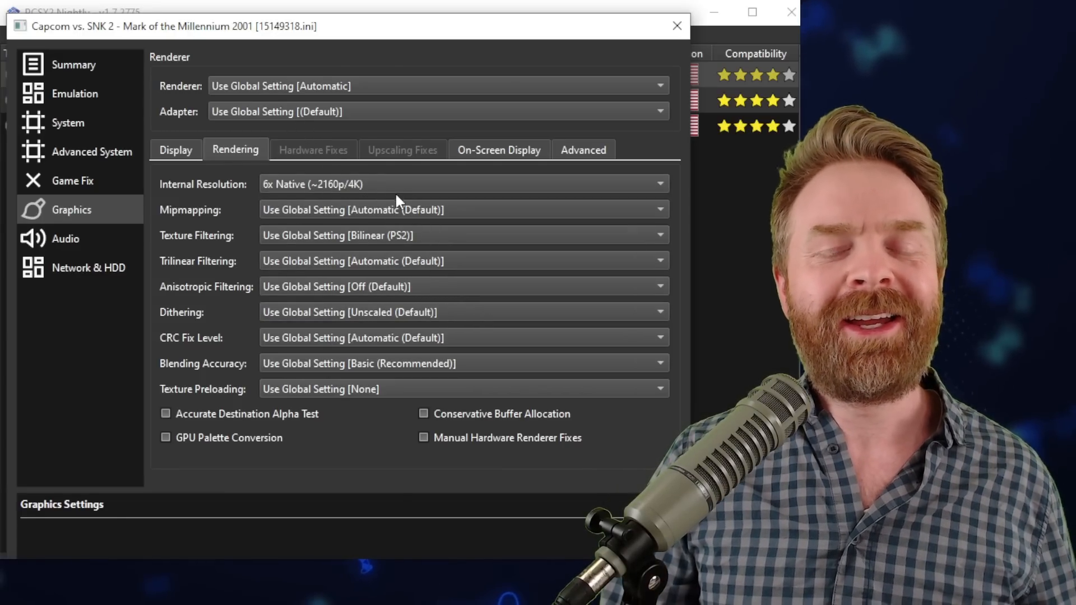
mouse_move(429, 191)
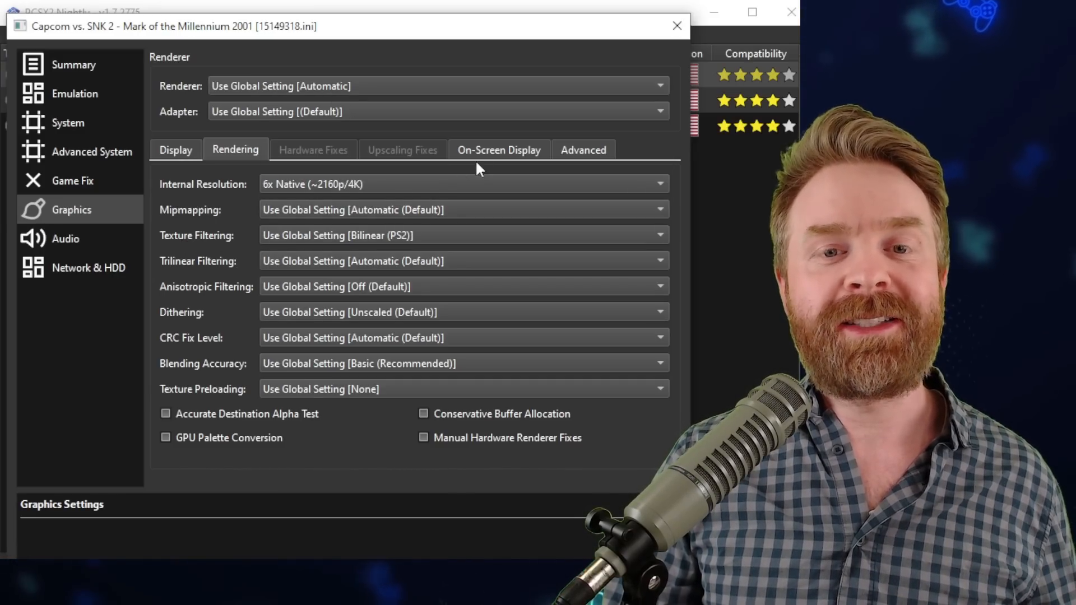
Step: Close the game properties window and bring up the main Settings menu
left_click(675, 26)
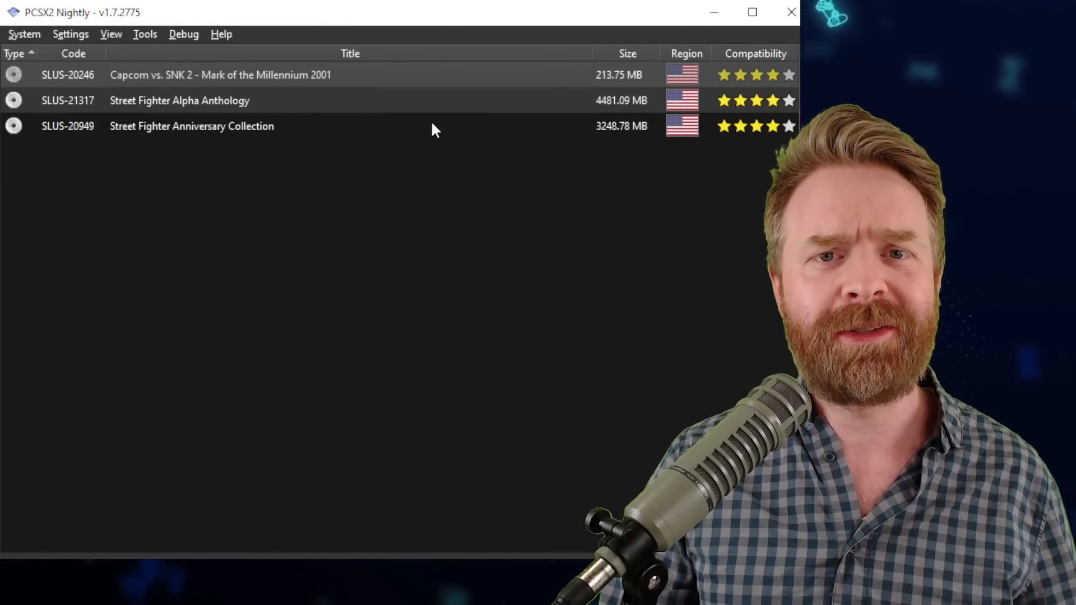
mouse_move(267, 223)
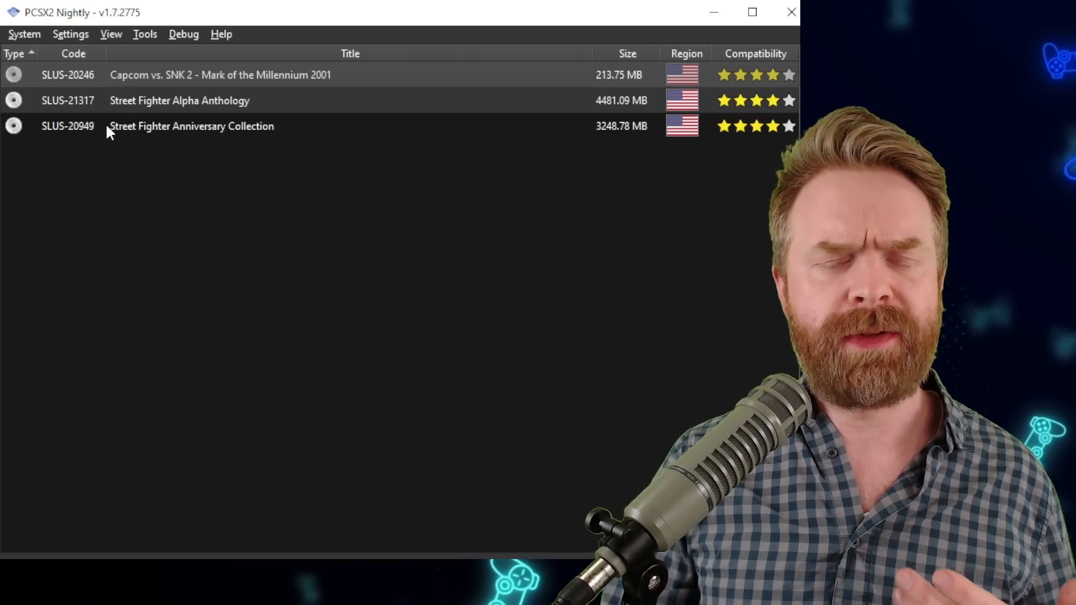
left_click(70, 34)
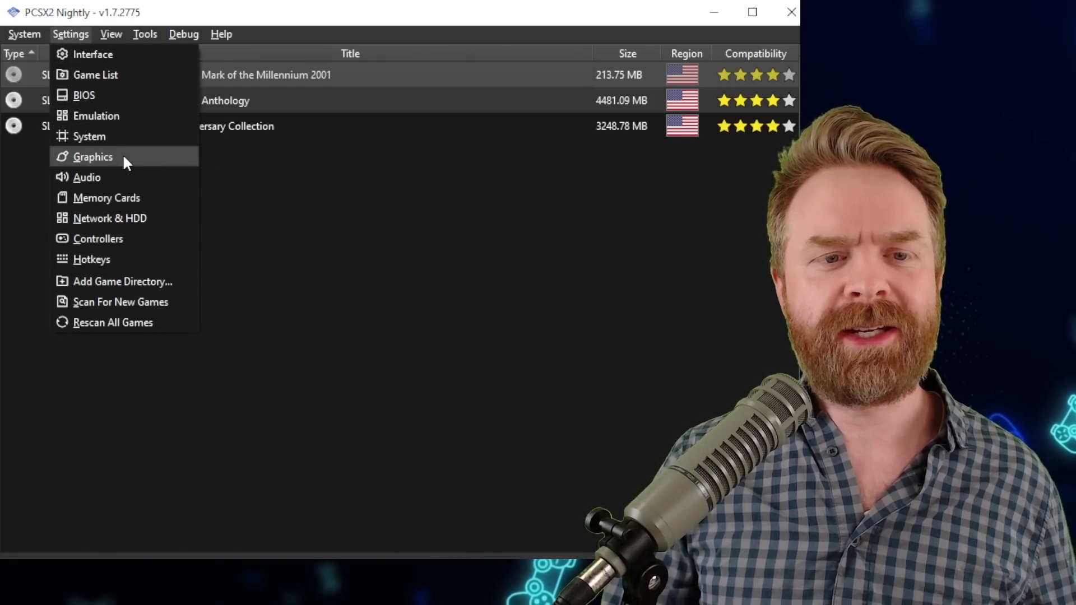
left_click(93, 157)
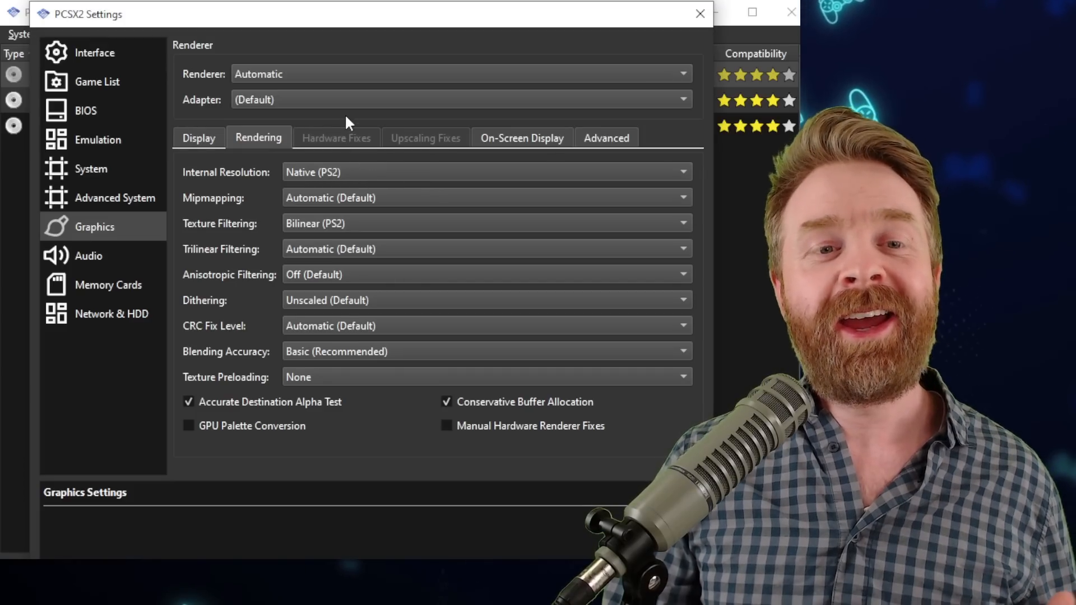
left_click(459, 74)
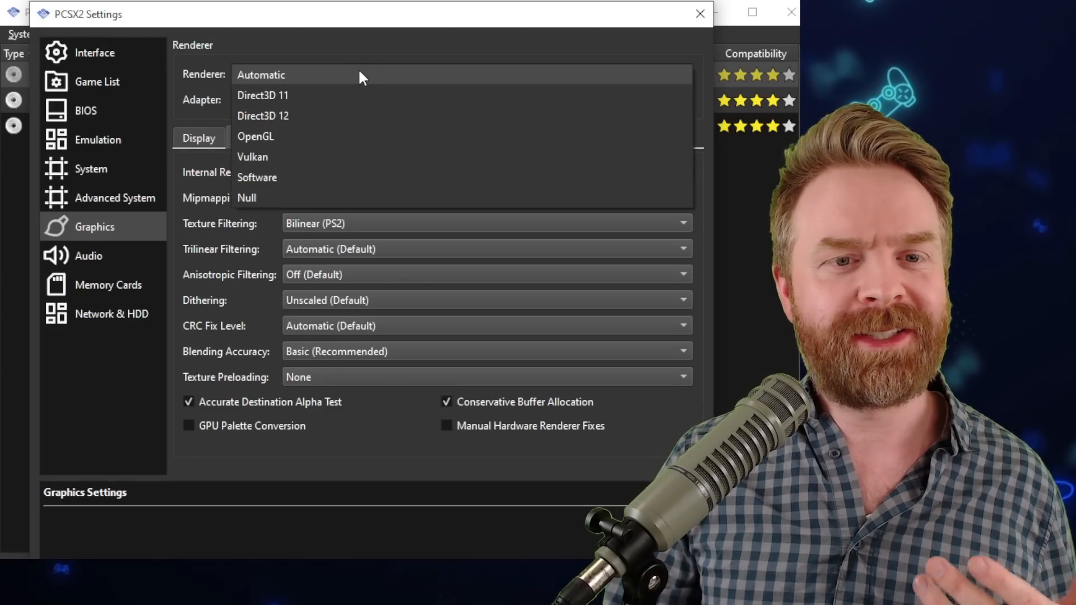
mouse_move(387, 48)
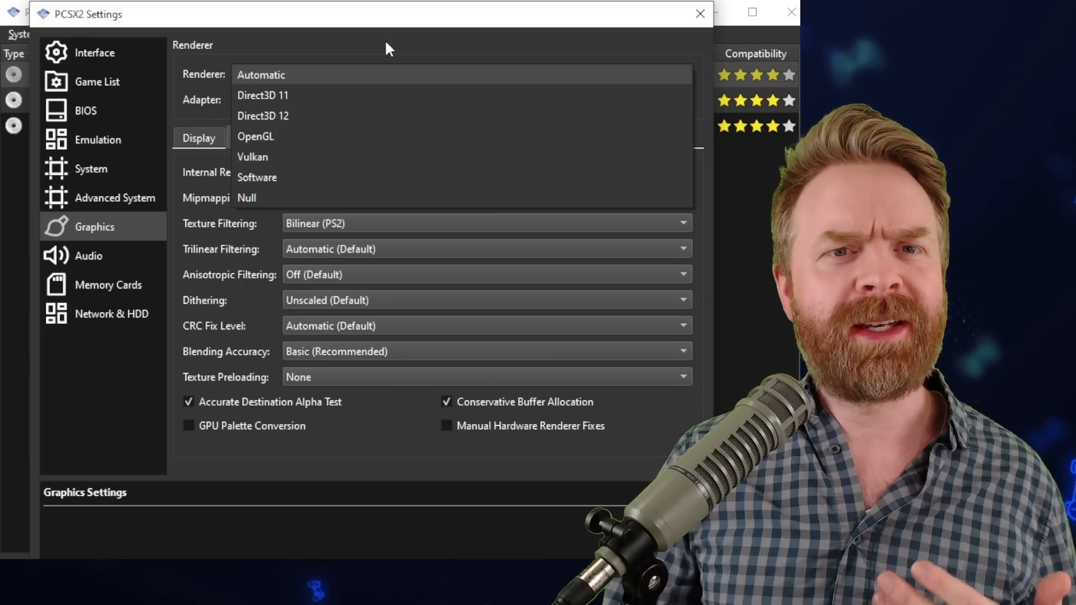
mouse_move(387, 137)
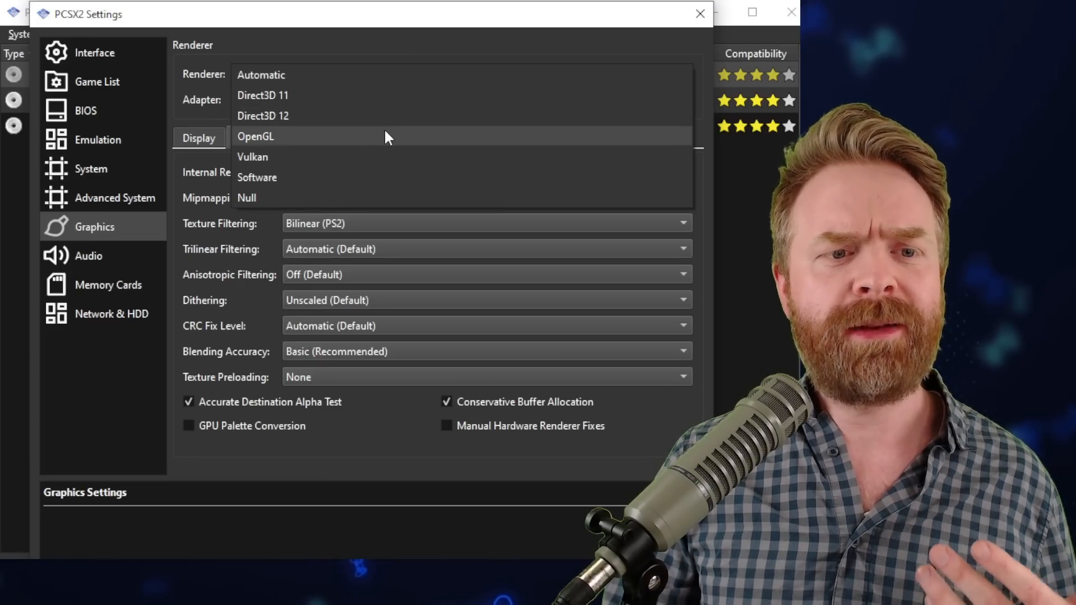
mouse_move(419, 161)
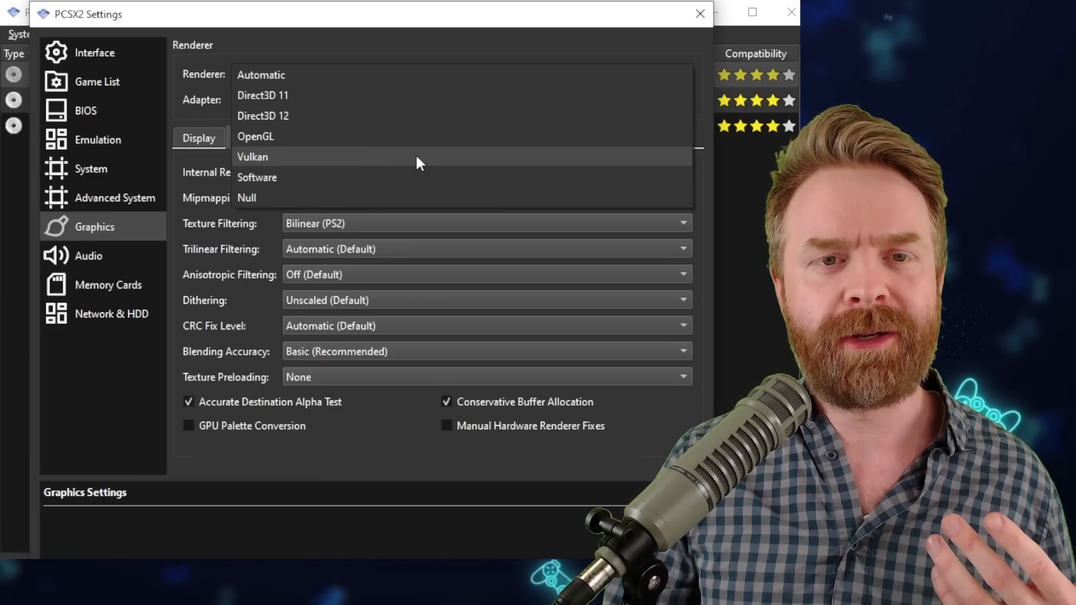
left_click(700, 13)
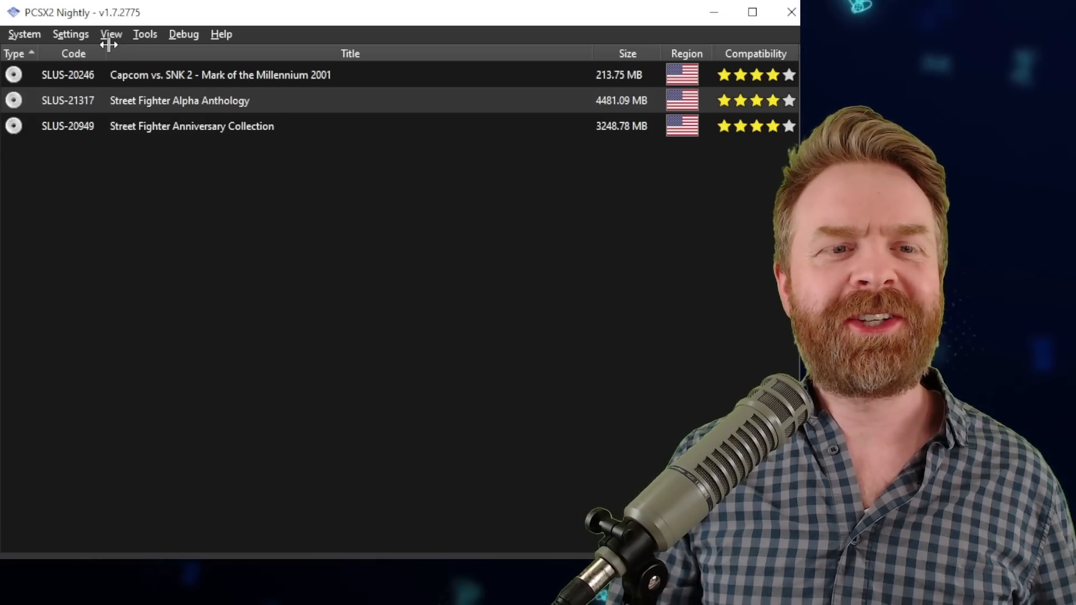
mouse_move(269, 202)
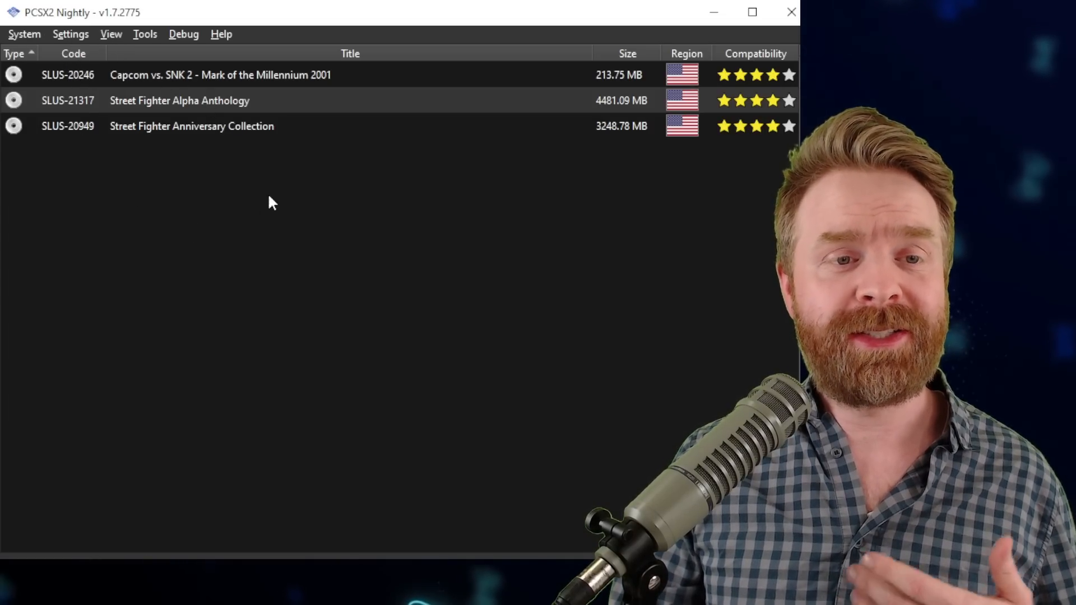
left_click(69, 34)
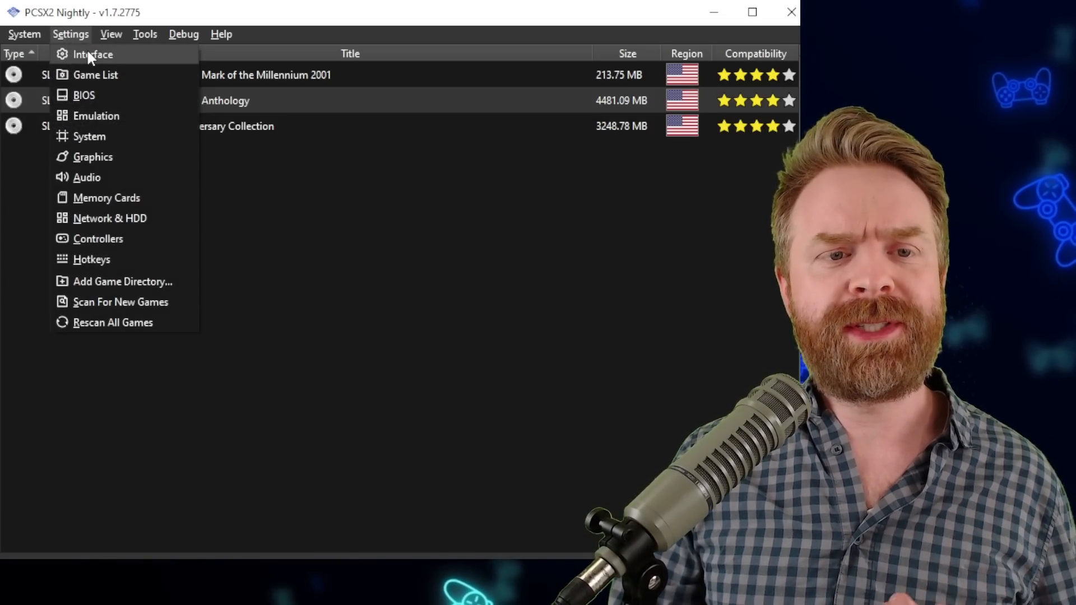
Step: In Interface settings, switch the theme from Dark Fusion (Gray) to Fusion [Light]
left_click(92, 53)
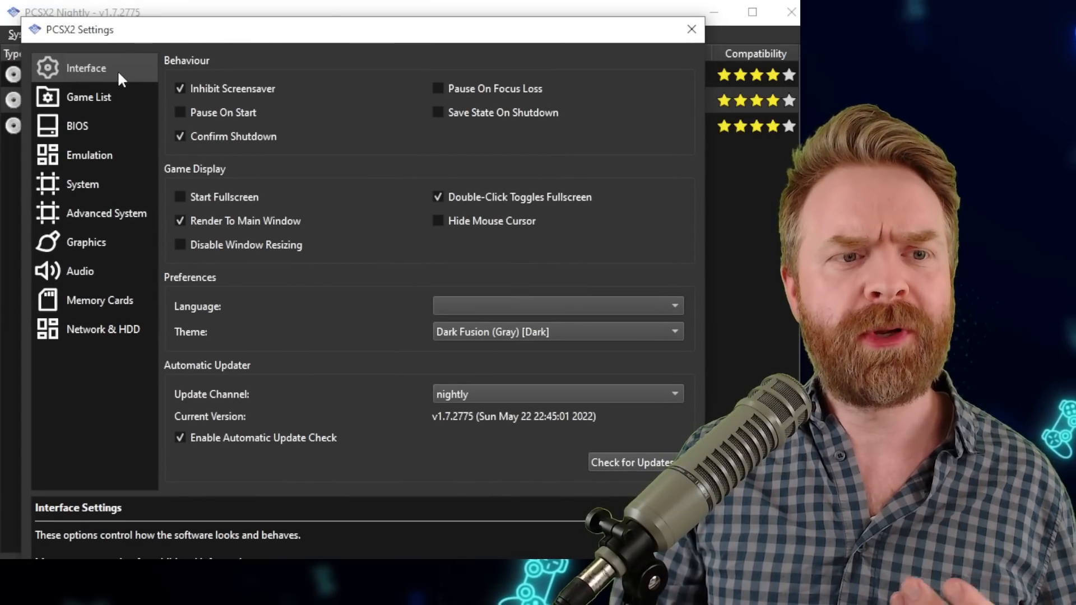
mouse_move(463, 331)
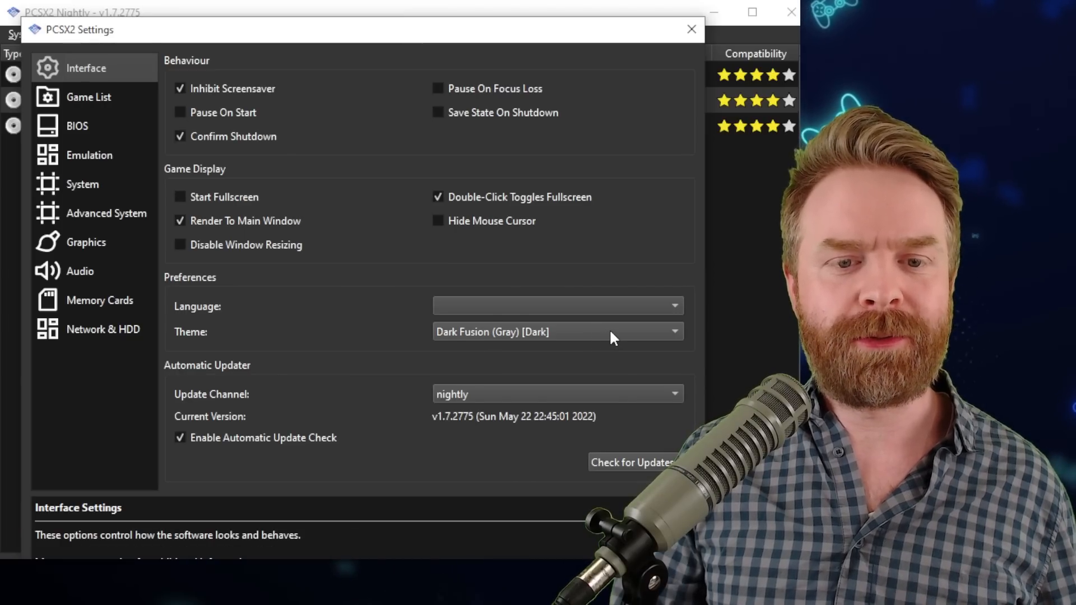
left_click(556, 332)
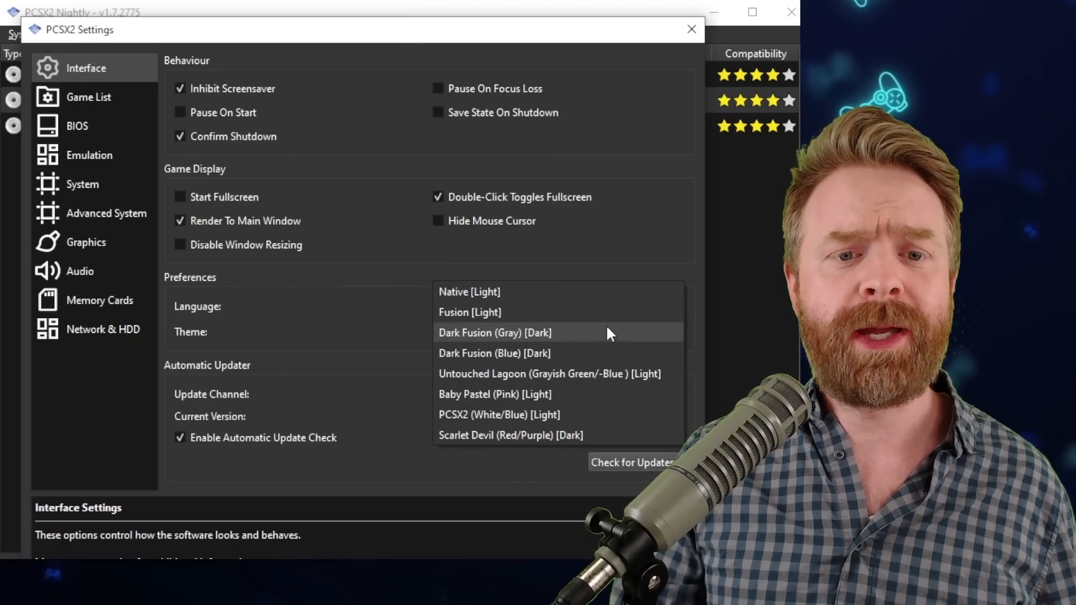
left_click(468, 312)
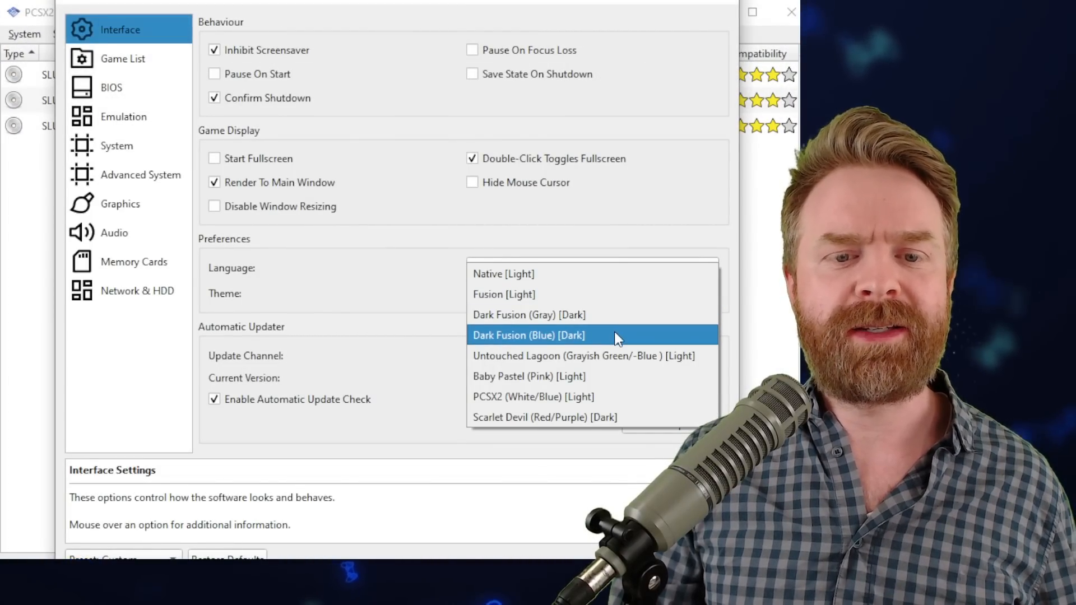
left_click(503, 294)
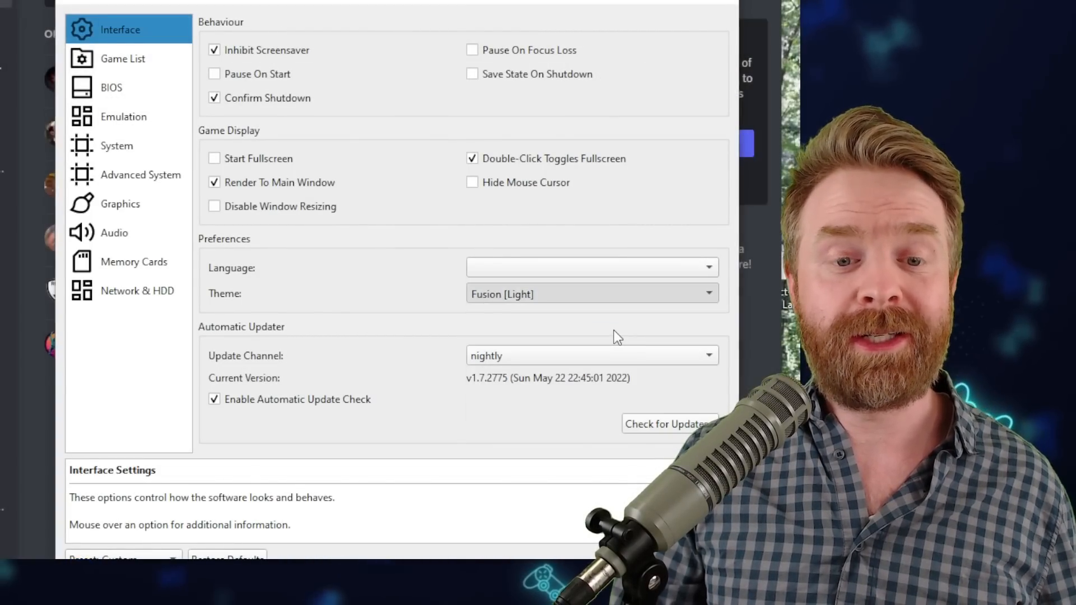